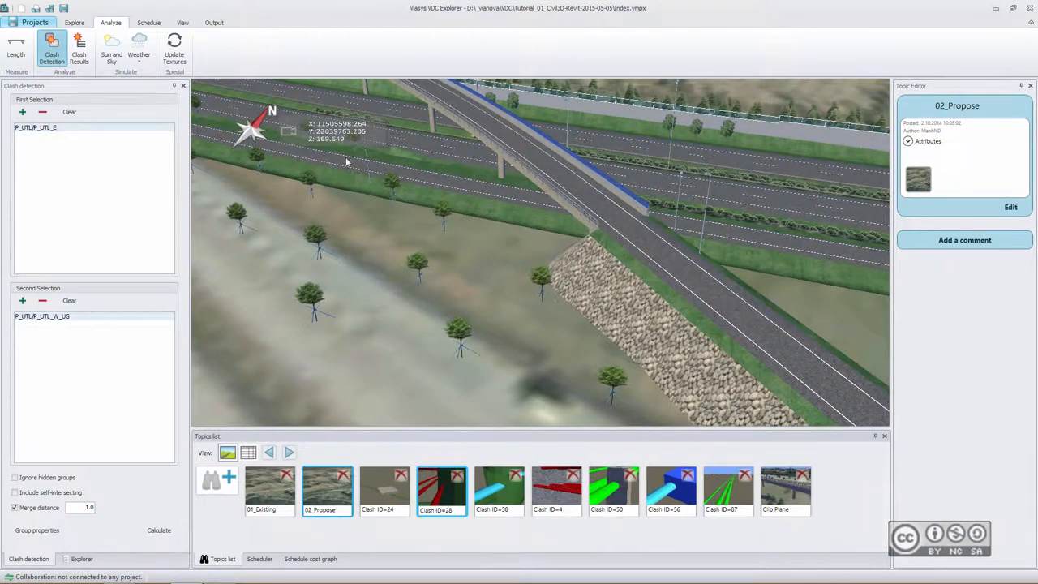
- Switch to the View tab to reach the clip plane settings for the road and bridge model
click(182, 22)
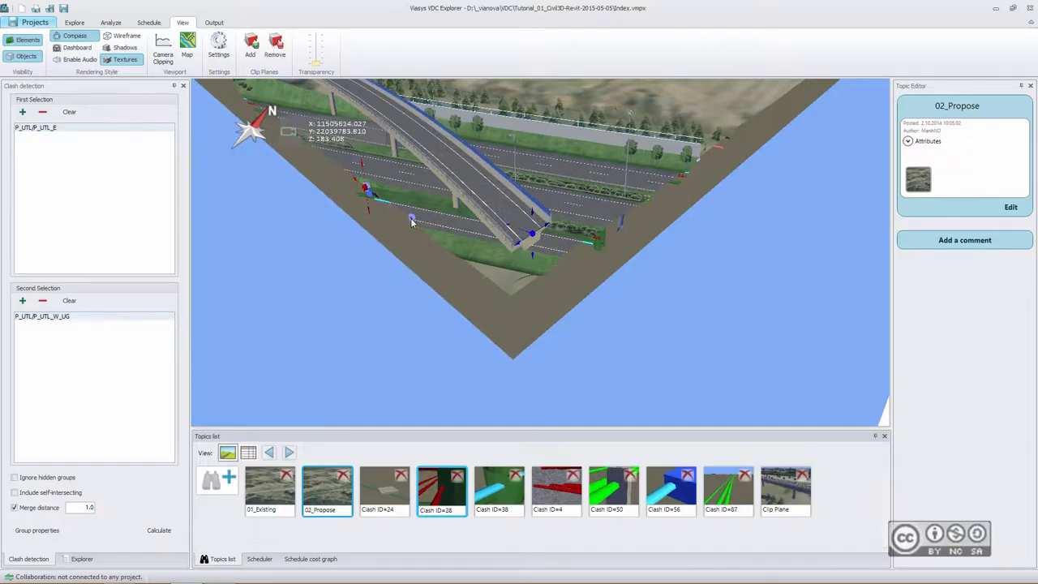
mouse_move(522, 231)
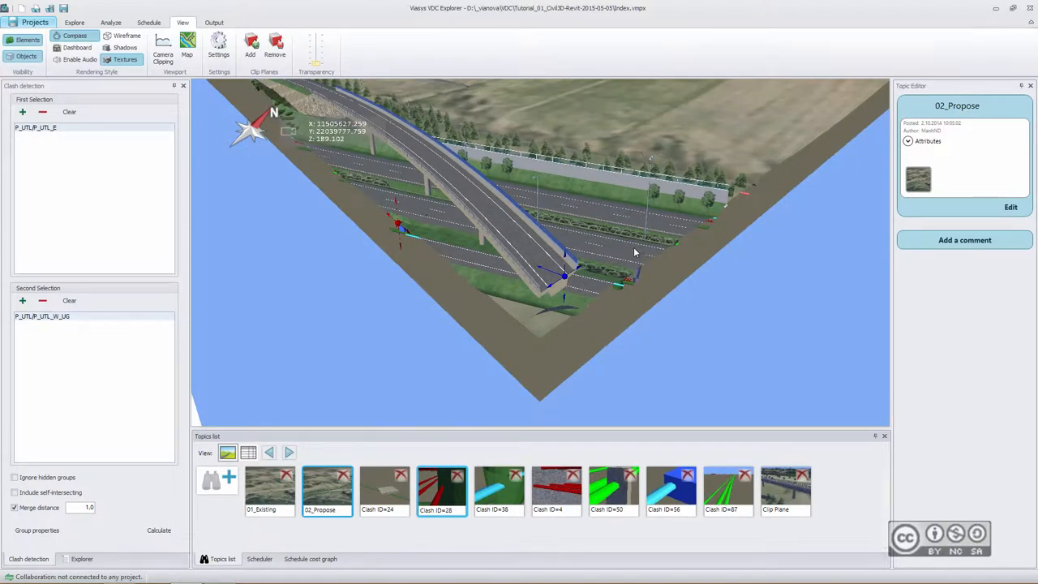
mouse_move(670, 308)
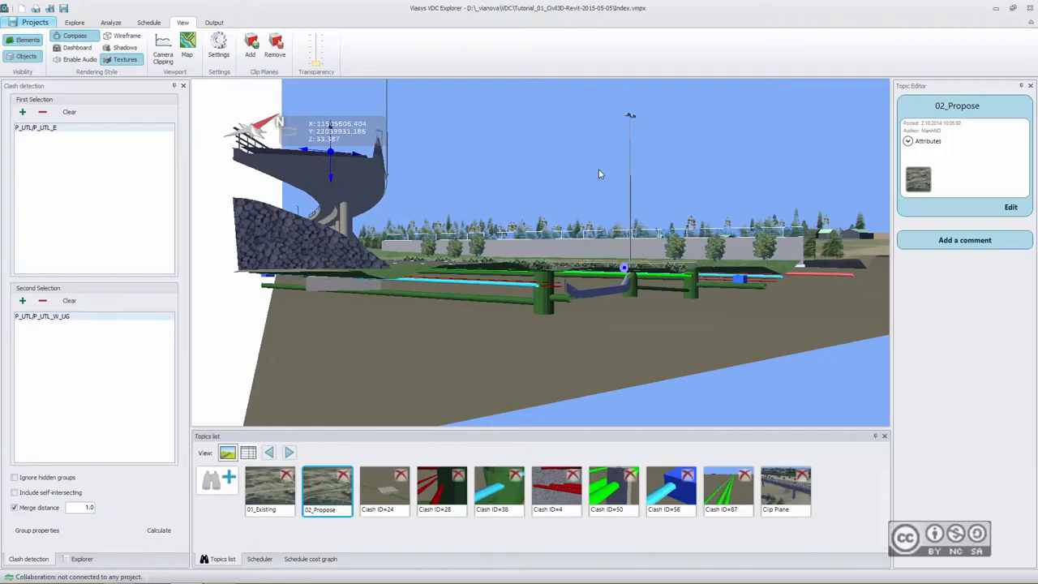
drag(600, 173, 491, 224)
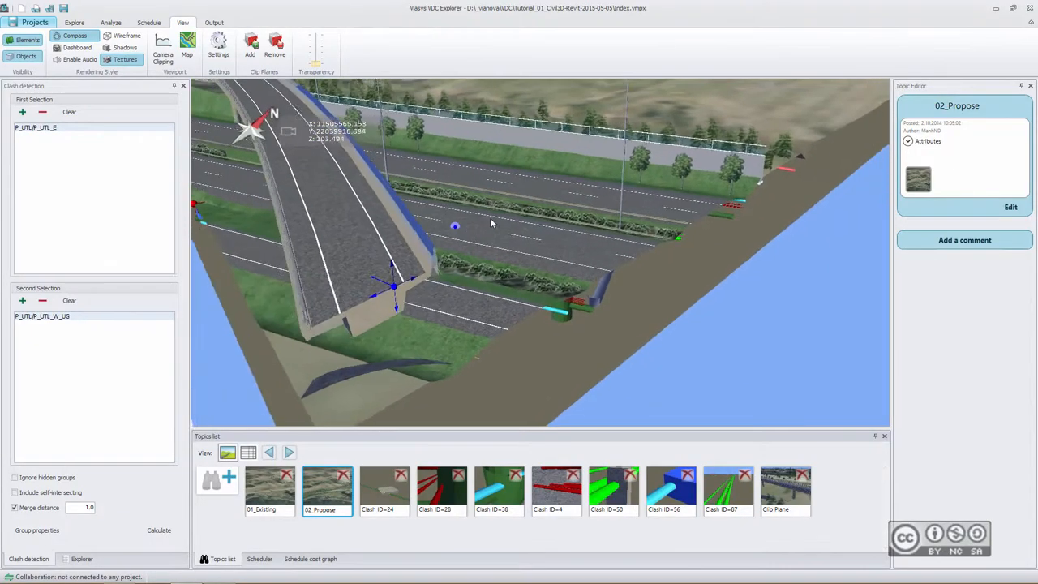
drag(490, 223, 615, 238)
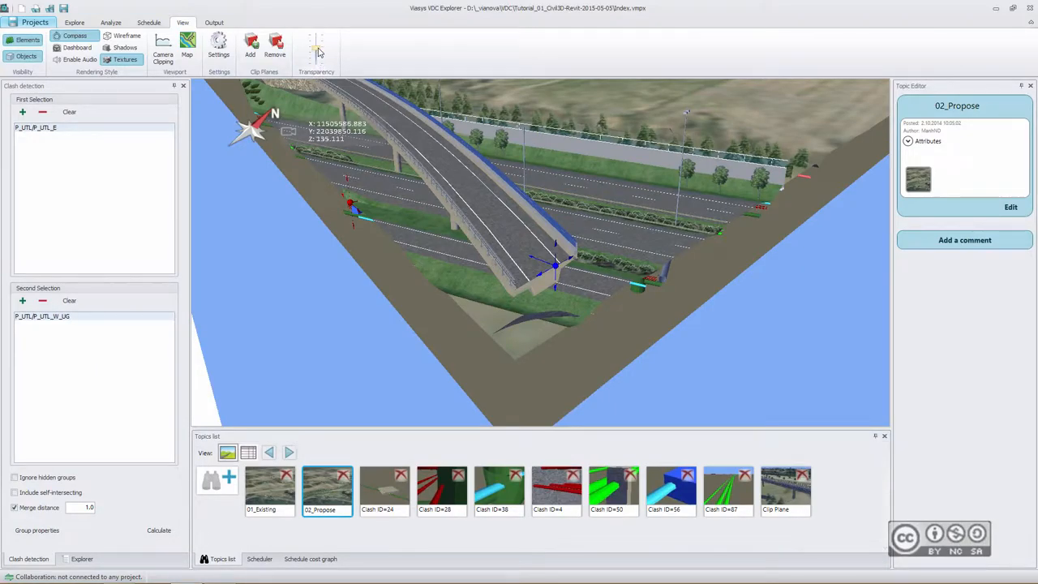
mouse_move(498, 214)
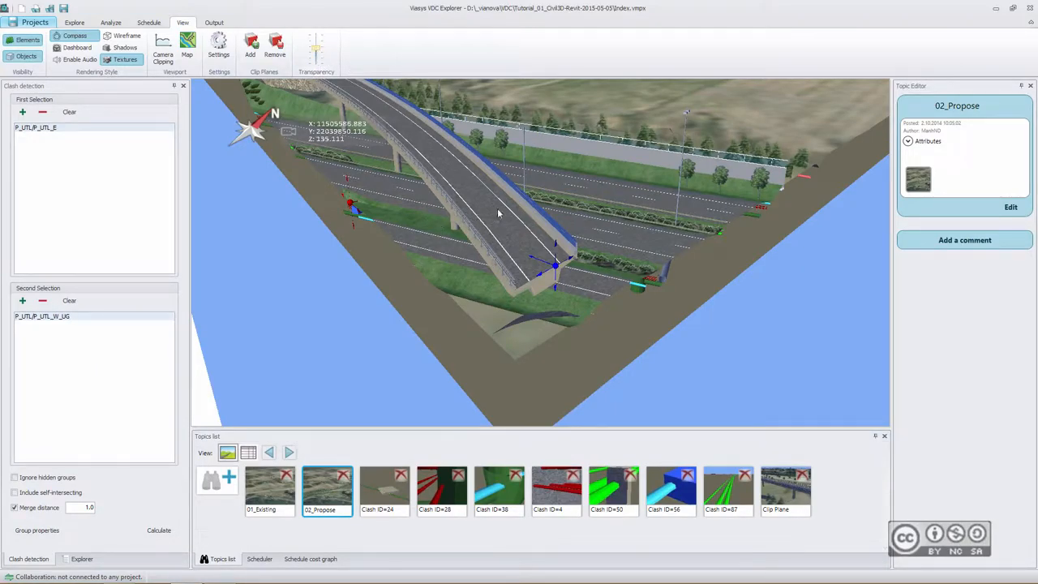